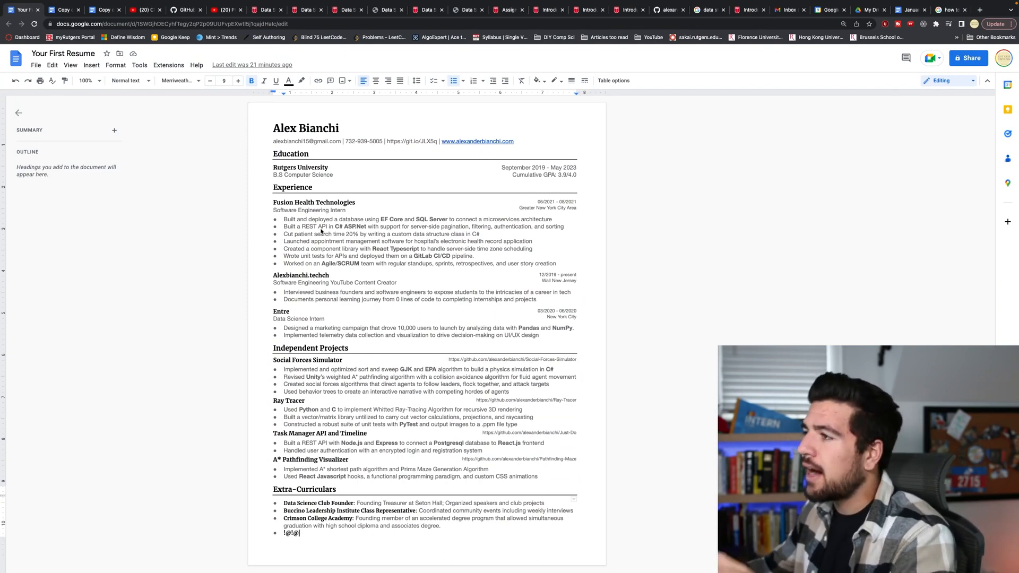
{"action": "mouse_move", "coordinate": [330, 326]}
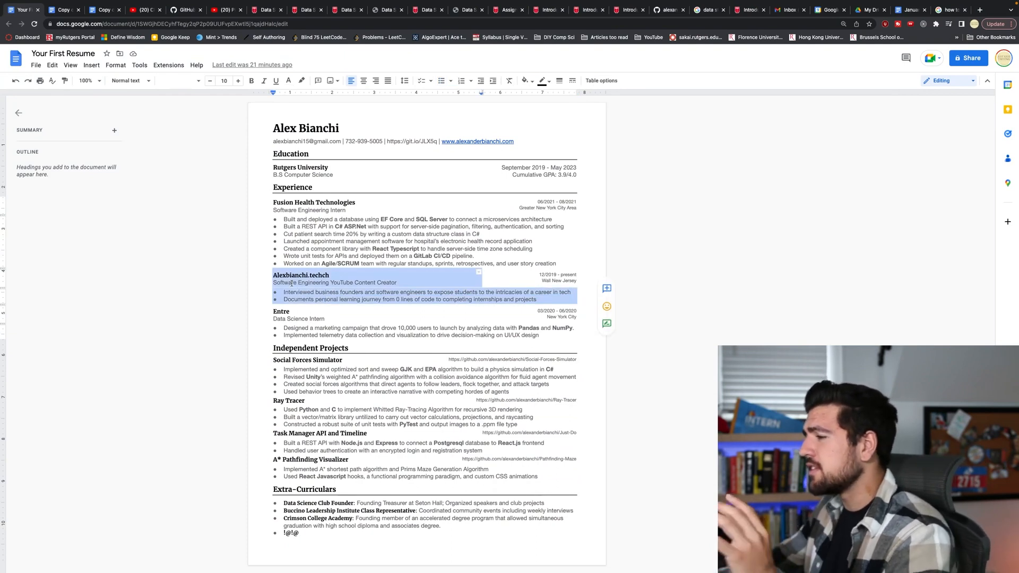
- Clear the selected YouTube creator entry from the college-student resume template
{"action": "left_click", "coordinate": [330, 274]}
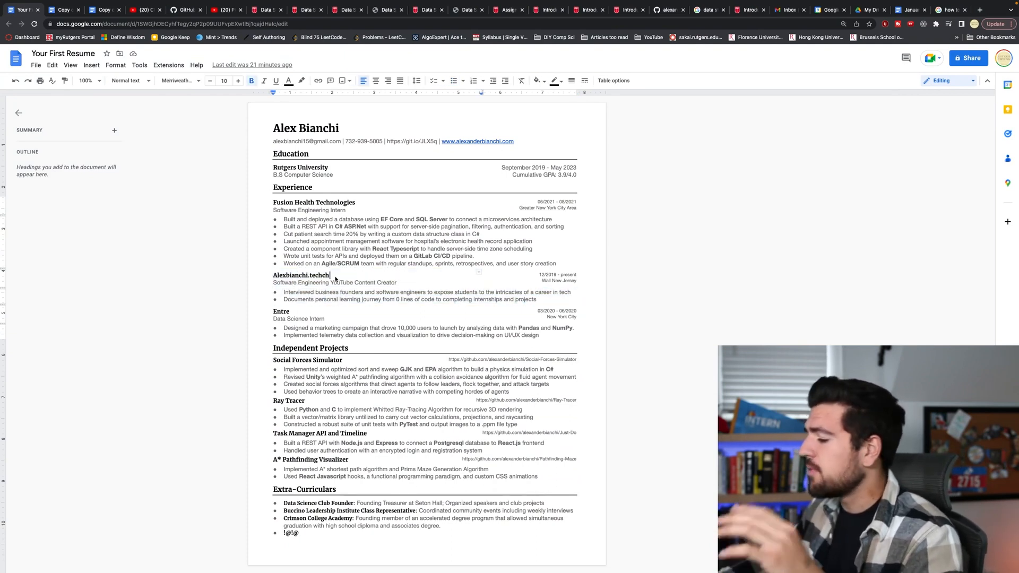
{"action": "key", "text": "Backspace"}
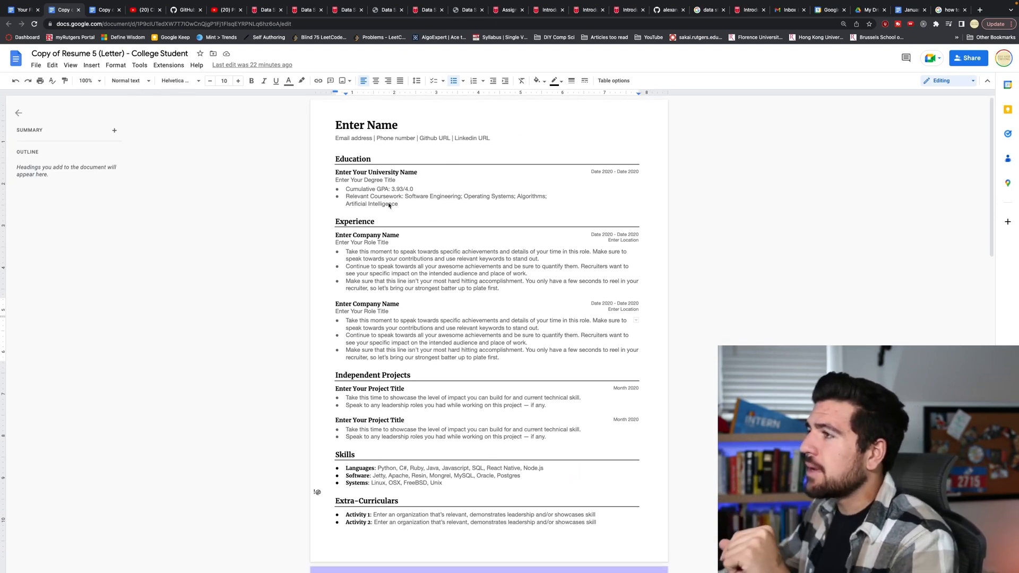
- Highlight the Relevant Coursework bullet, then look down through the freshman template's remaining sections
{"action": "left_click_drag", "start_coordinate": [346, 195], "coordinate": [396, 203]}
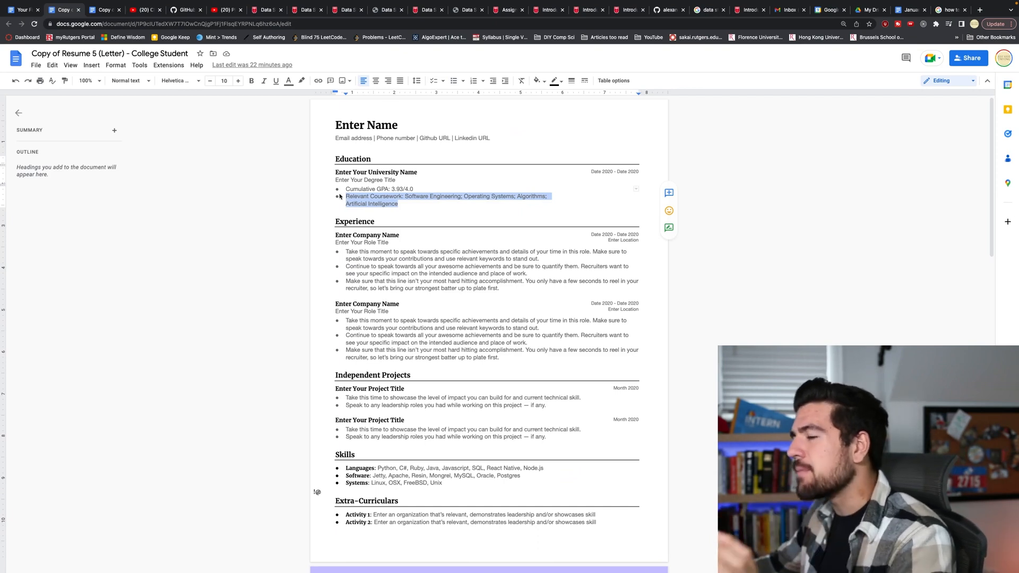
{"action": "left_click", "coordinate": [412, 207]}
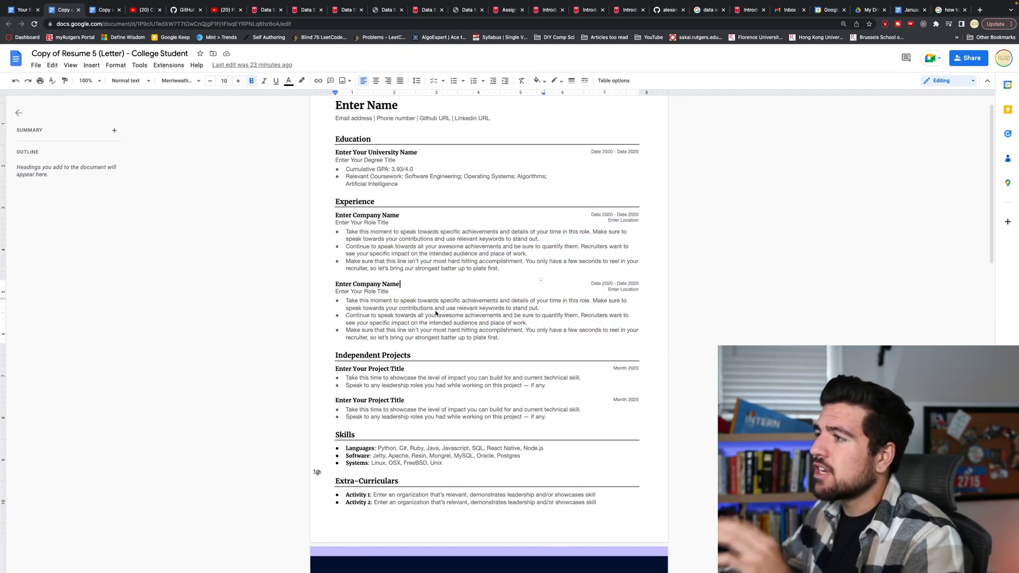
{"action": "scroll", "scroll_direction": "down", "scroll_amount": 3}
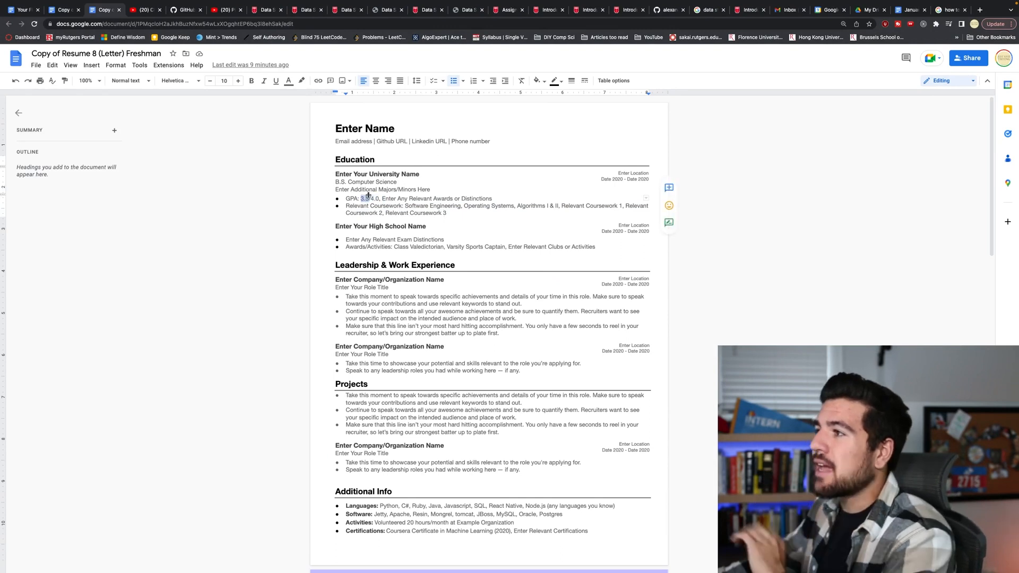
{"action": "left_click_drag", "start_coordinate": [336, 226], "coordinate": [594, 246]}
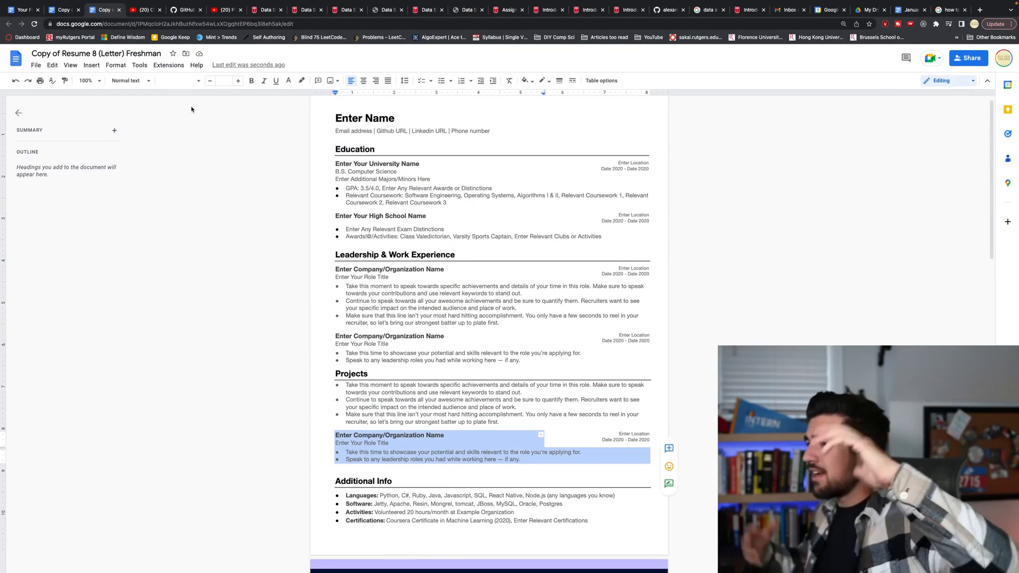
{"action": "left_click", "coordinate": [223, 9]}
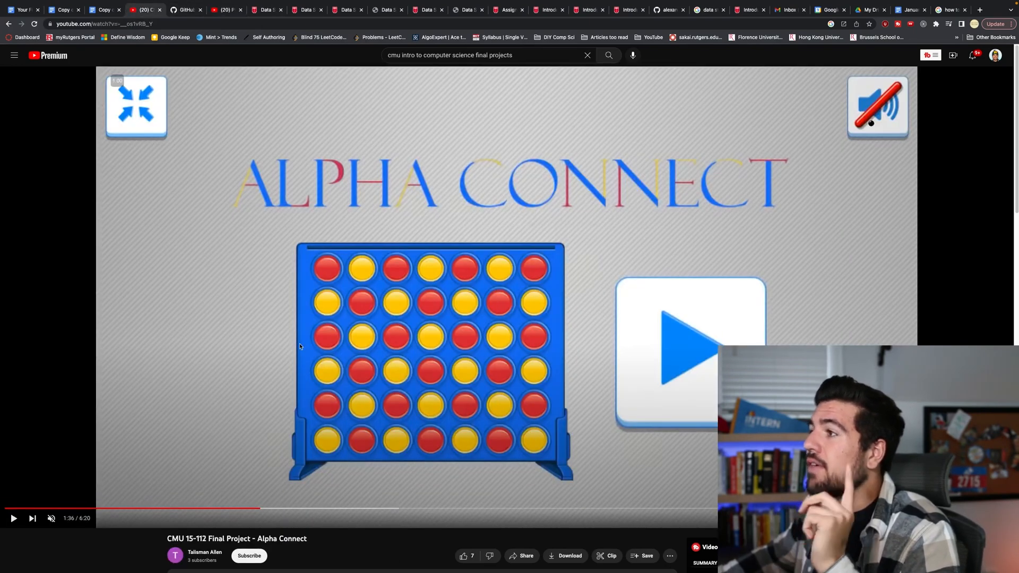
- Jump the Alpha Connect video ahead to its Python code walkthrough
{"action": "left_click", "coordinate": [12, 518]}
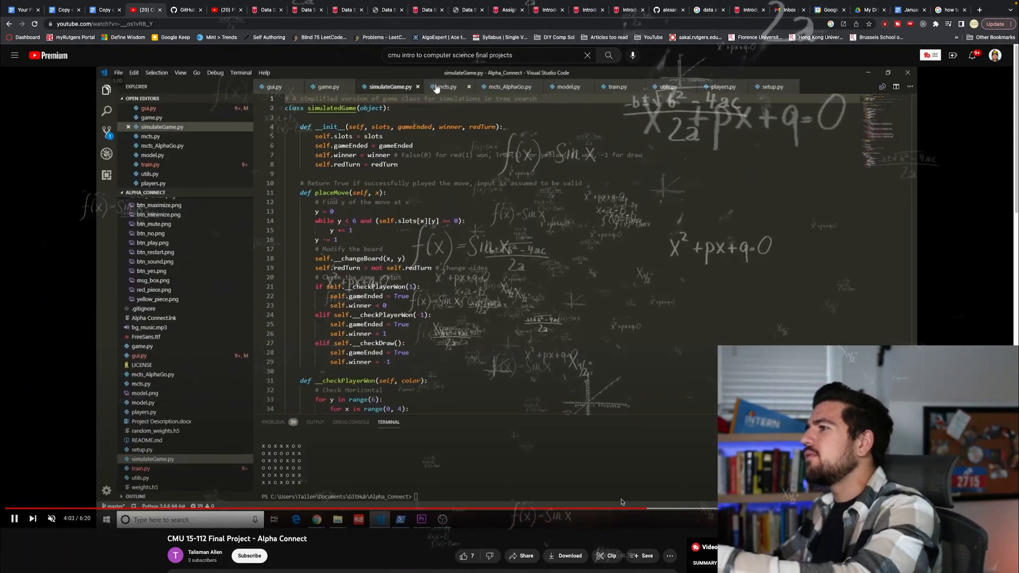
{"action": "left_click", "coordinate": [447, 86]}
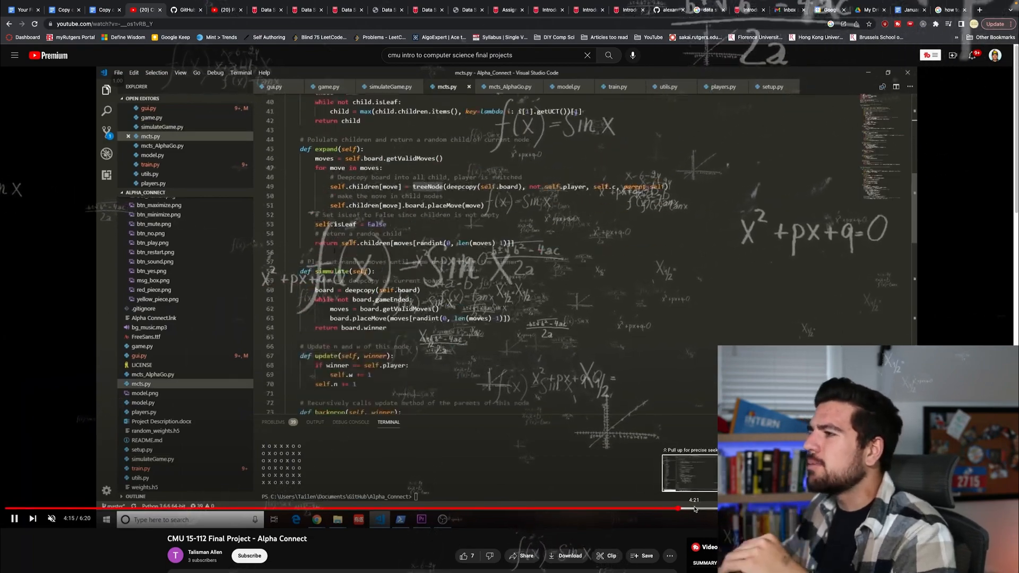
{"action": "scroll", "scroll_direction": "down", "scroll_amount": 3}
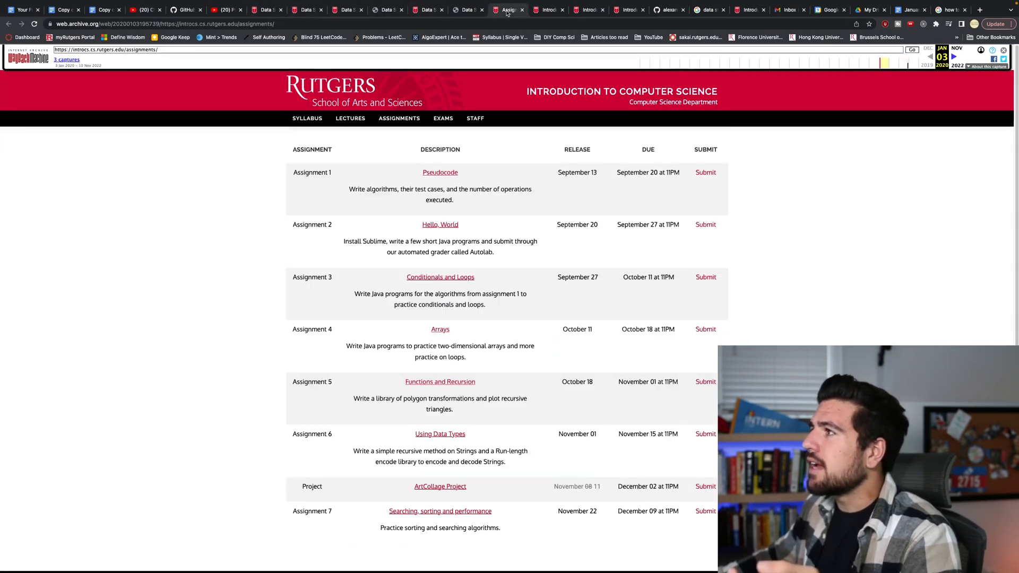
{"action": "scroll", "scroll_direction": "down", "scroll_amount": 3}
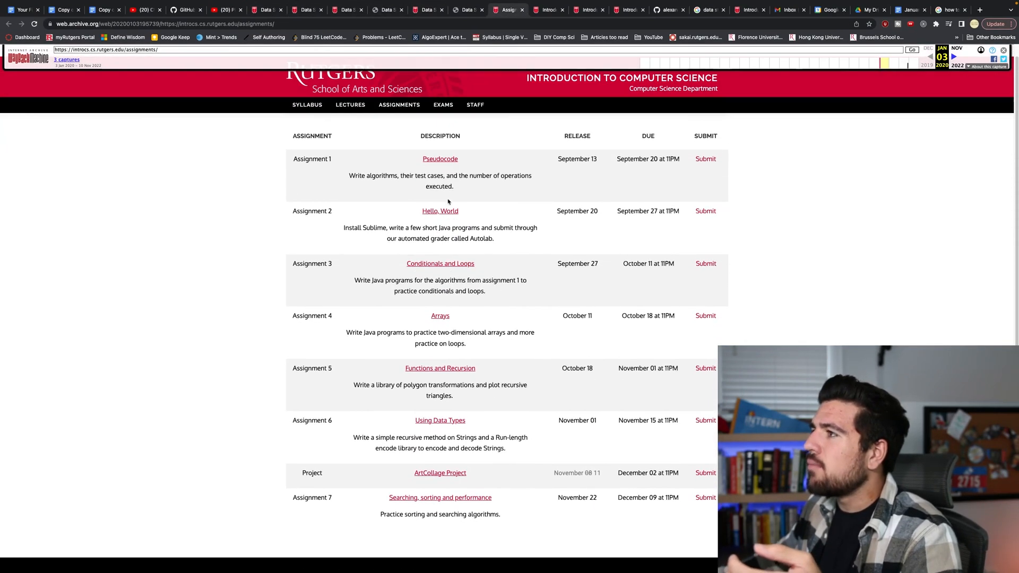
{"action": "left_click_drag", "start_coordinate": [440, 158], "coordinate": [480, 227]}
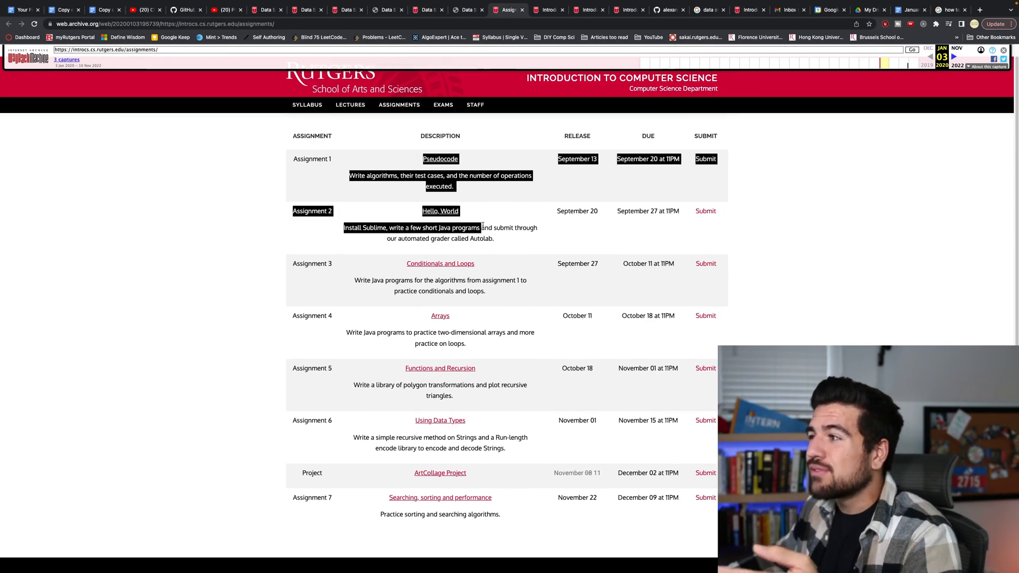
{"action": "scroll", "scroll_direction": "down", "scroll_amount": 3}
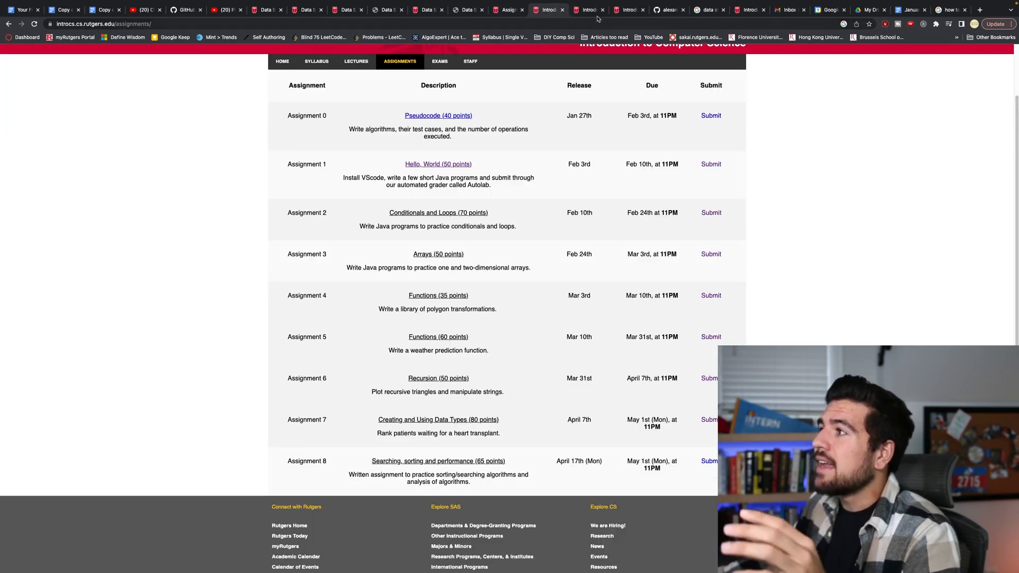
{"action": "left_click", "coordinate": [438, 163]}
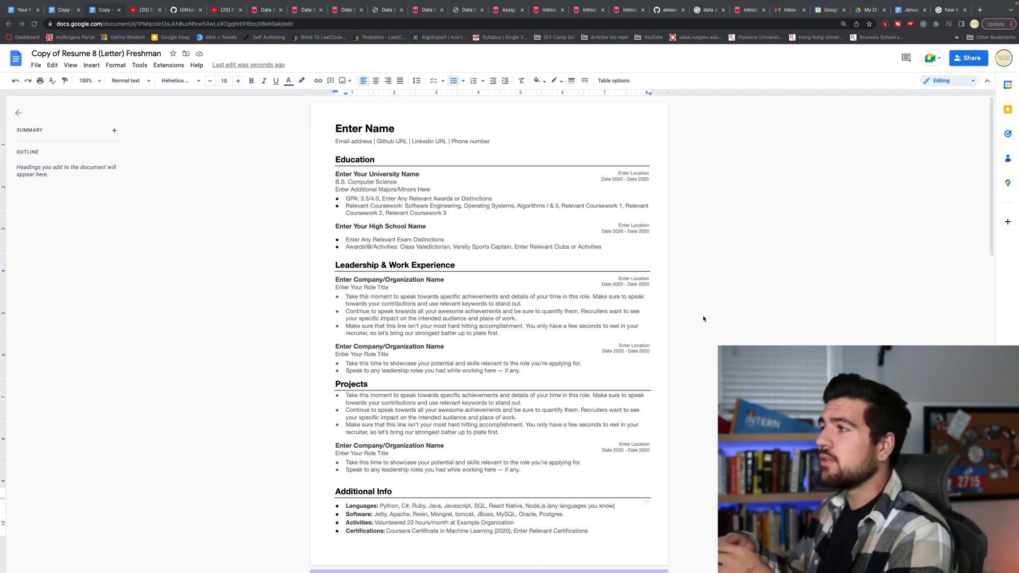
- Scroll down the RU Kindergarten assignment's linked-list classroom description
{"action": "scroll", "scroll_direction": "down", "scroll_amount": 3}
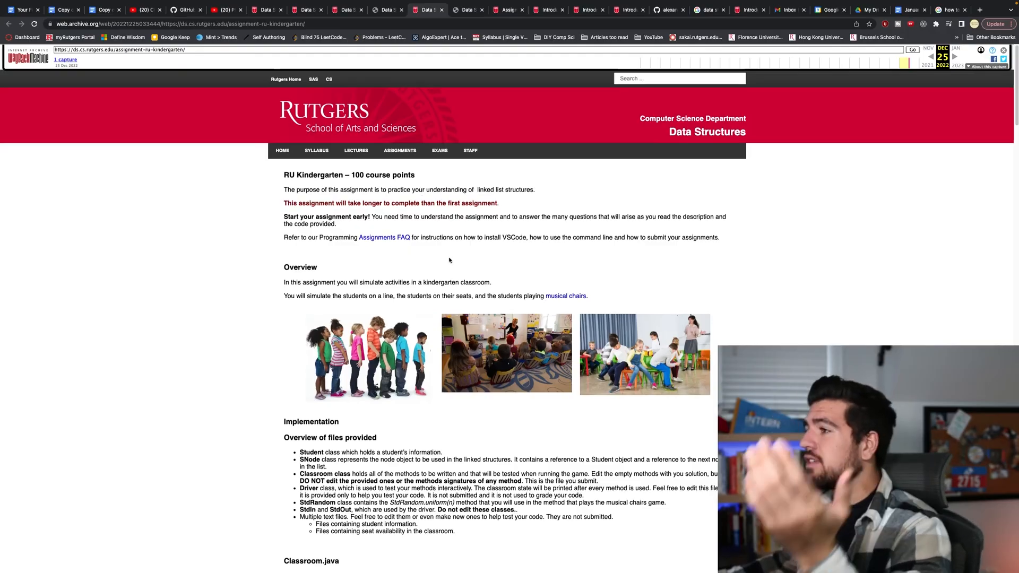
- Read through the whole archived Data Structures assignment page, then start a blank browser tab
{"action": "scroll", "scroll_direction": "down", "scroll_amount": 3}
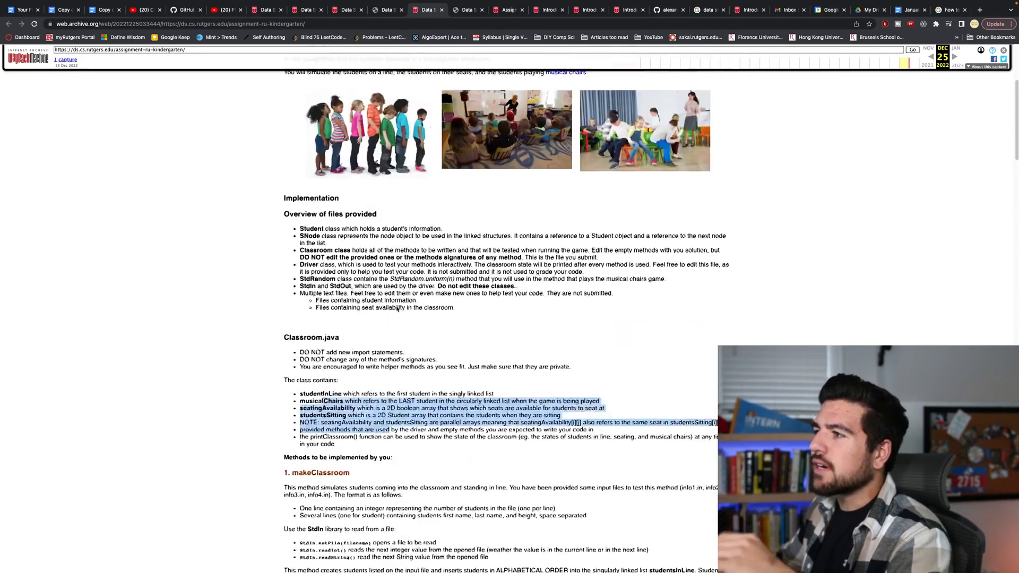
{"action": "scroll", "scroll_direction": "down", "scroll_amount": 3}
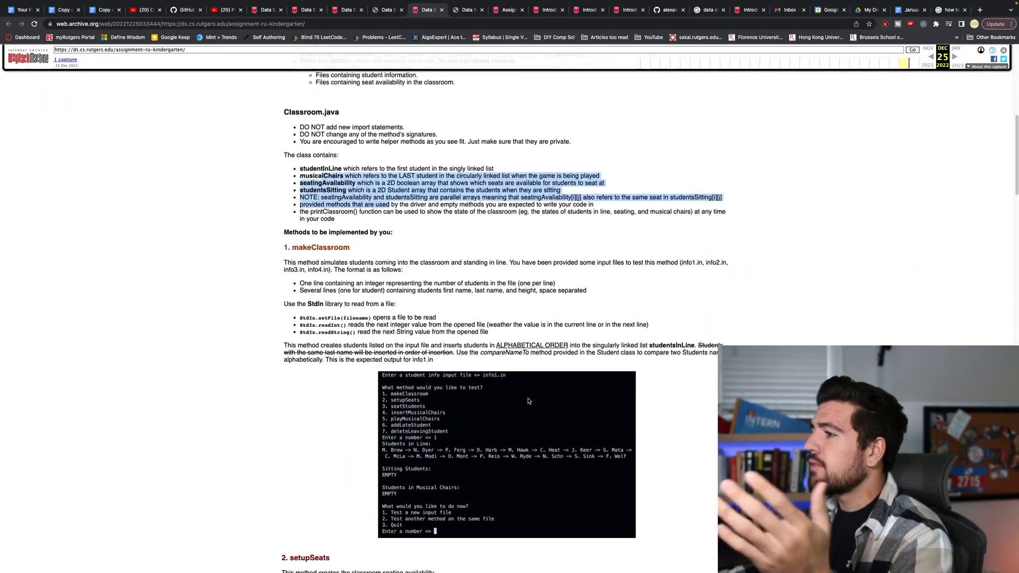
{"action": "scroll", "scroll_direction": "down", "scroll_amount": 3}
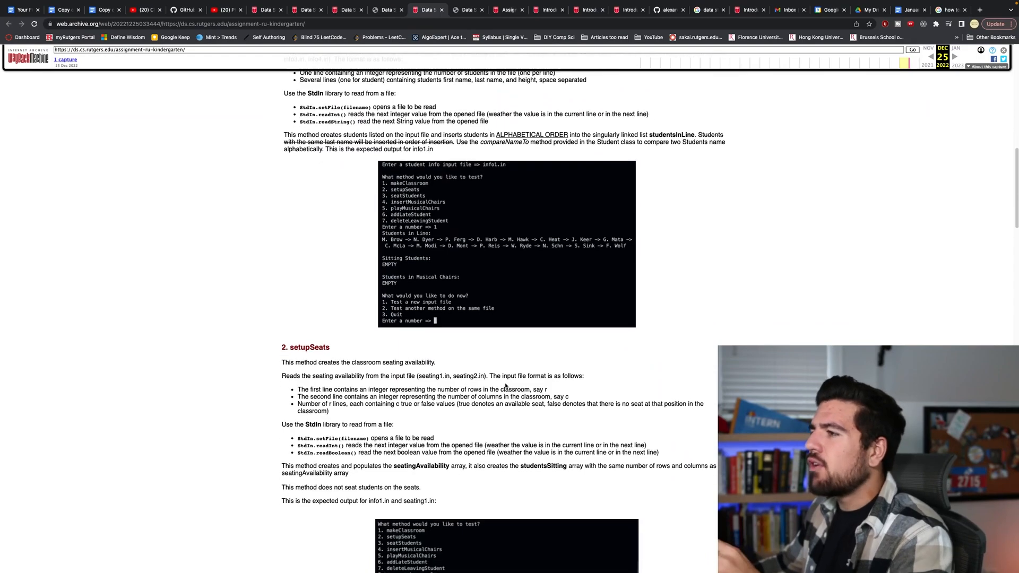
{"action": "scroll", "scroll_direction": "down", "scroll_amount": 3}
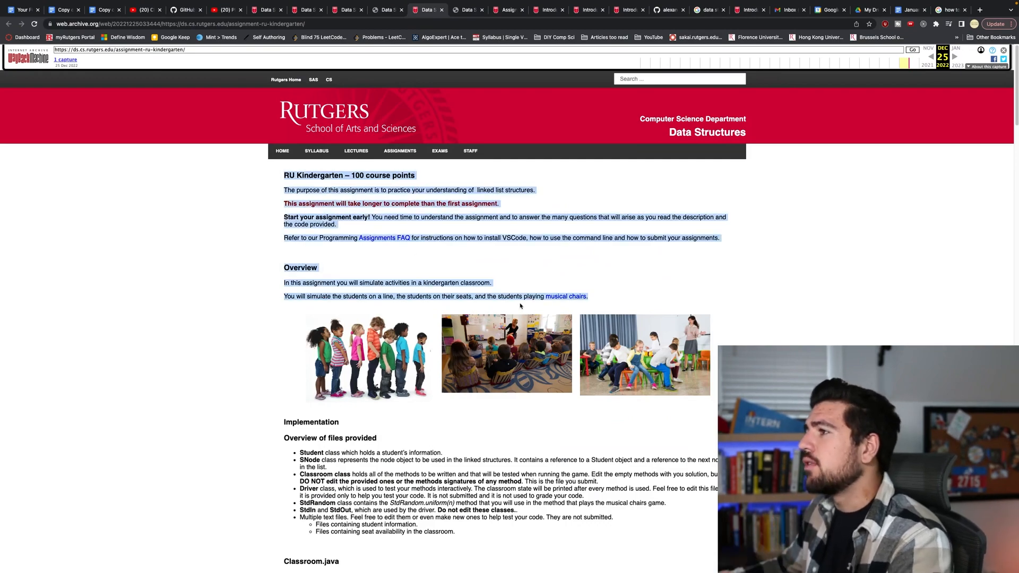
{"action": "scroll", "scroll_direction": "down", "scroll_amount": 3}
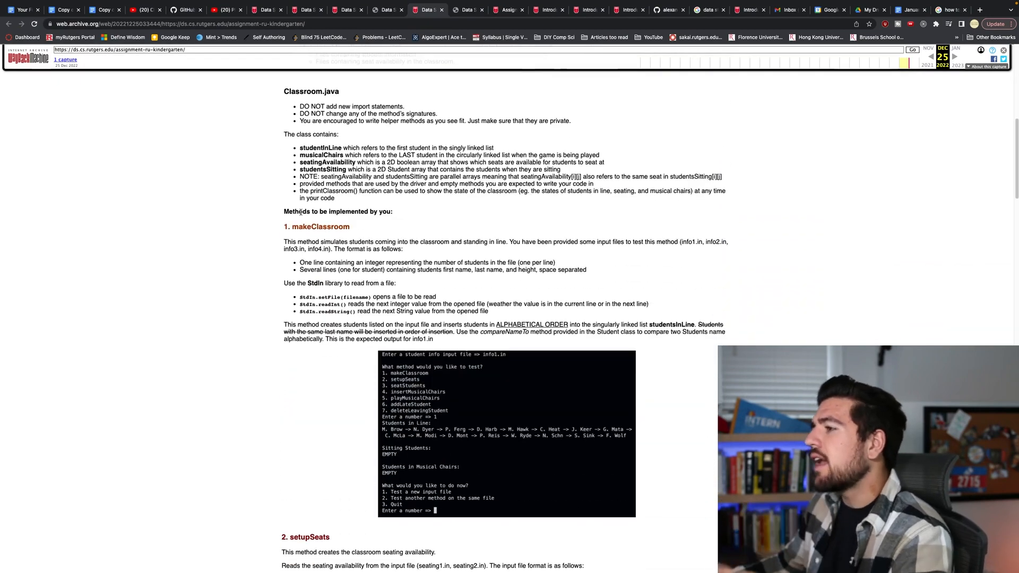
{"action": "scroll", "scroll_direction": "down", "scroll_amount": 3}
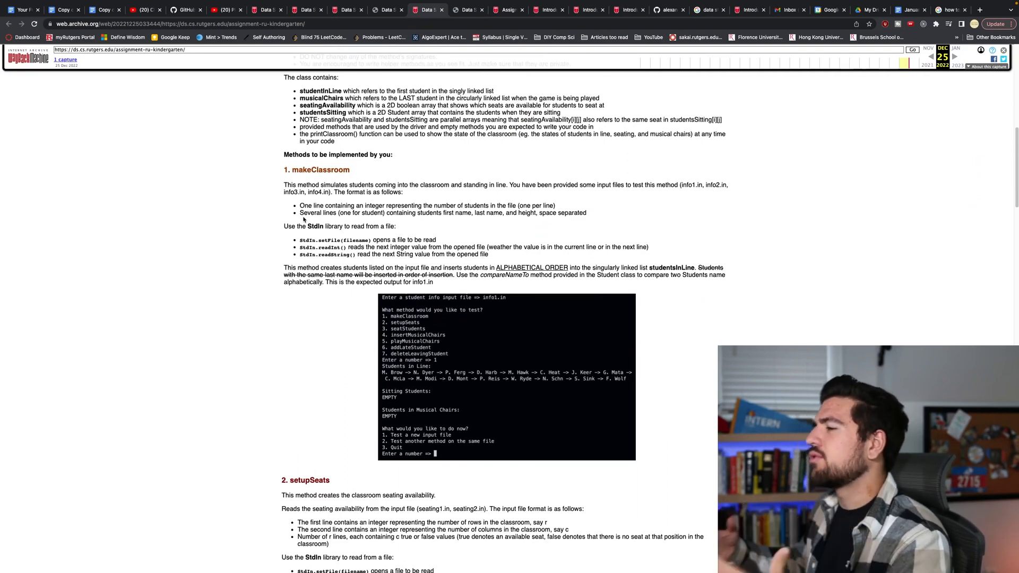
{"action": "mouse_move", "coordinate": [392, 65]}
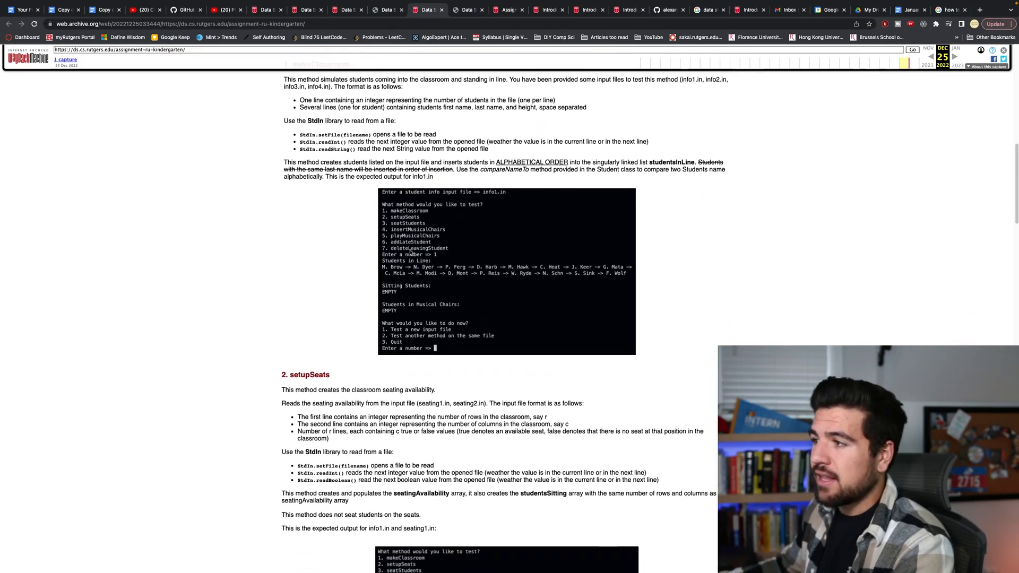
{"action": "scroll", "scroll_direction": "up", "scroll_amount": 3}
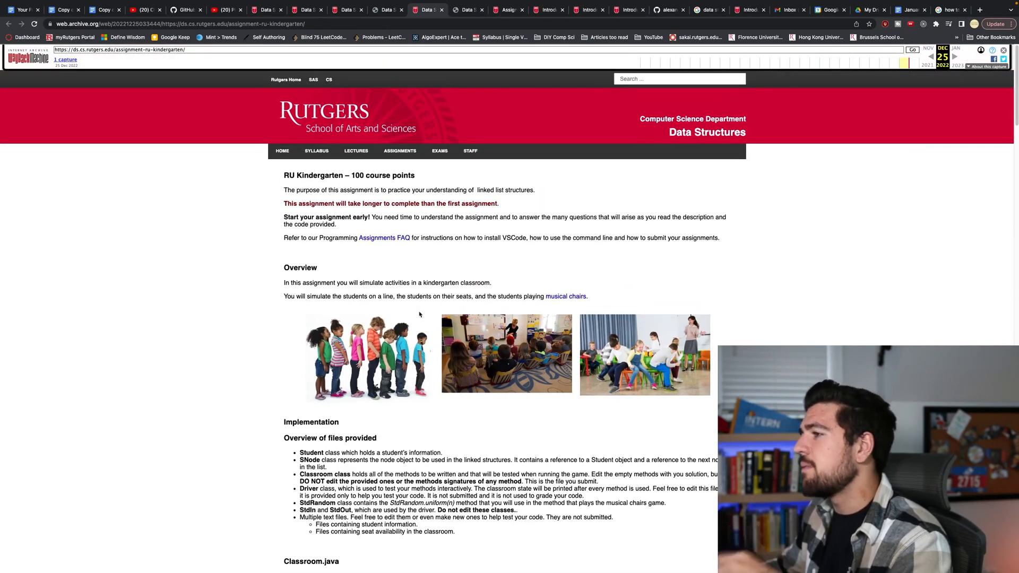
{"action": "left_click", "coordinate": [399, 151]}
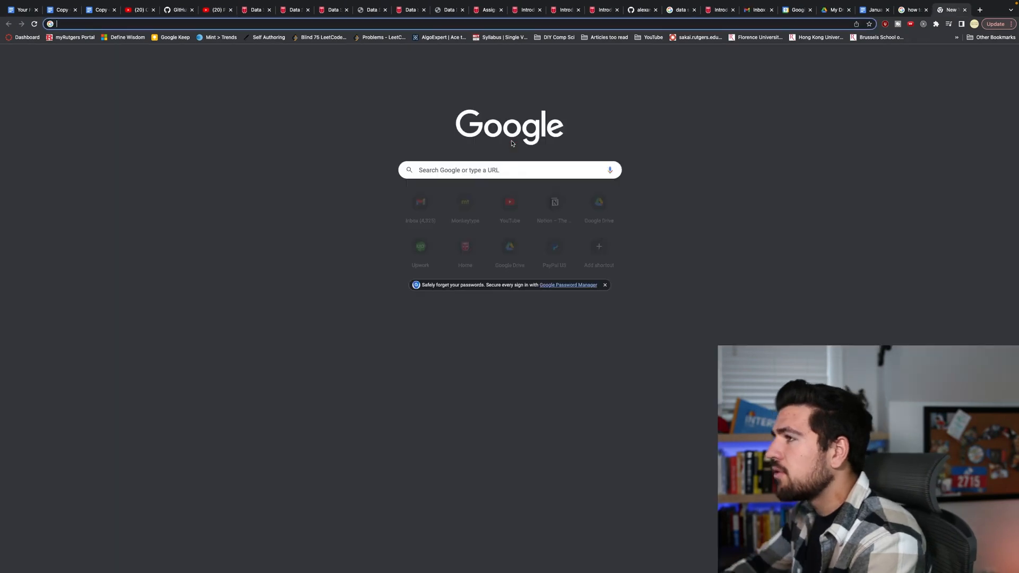
- Browse the pittcsc Summer2023-Internships README table and bring up the GitHub account menu
{"action": "type", "text": "gmail.com"}
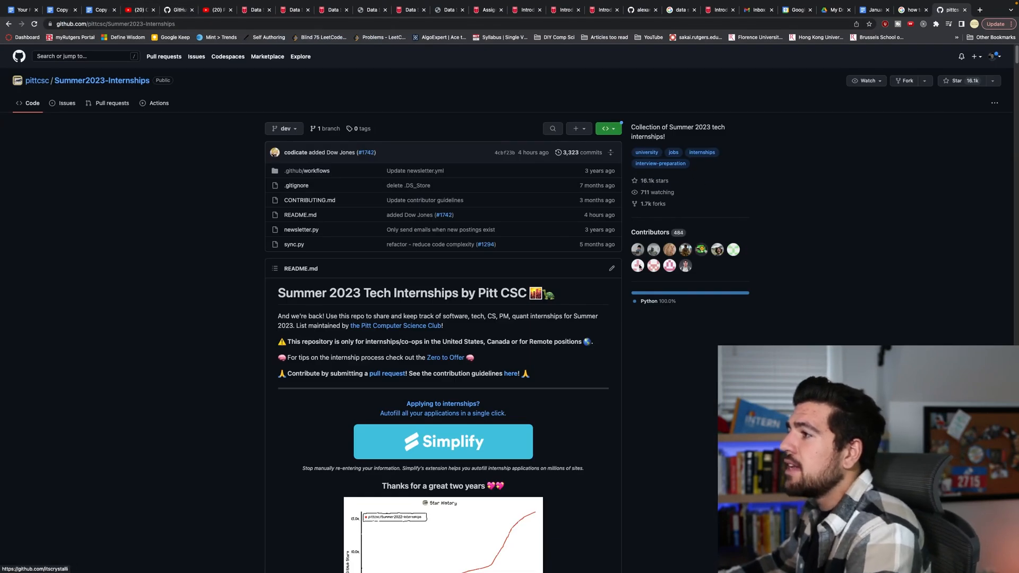
{"action": "scroll", "scroll_direction": "down", "scroll_amount": 3}
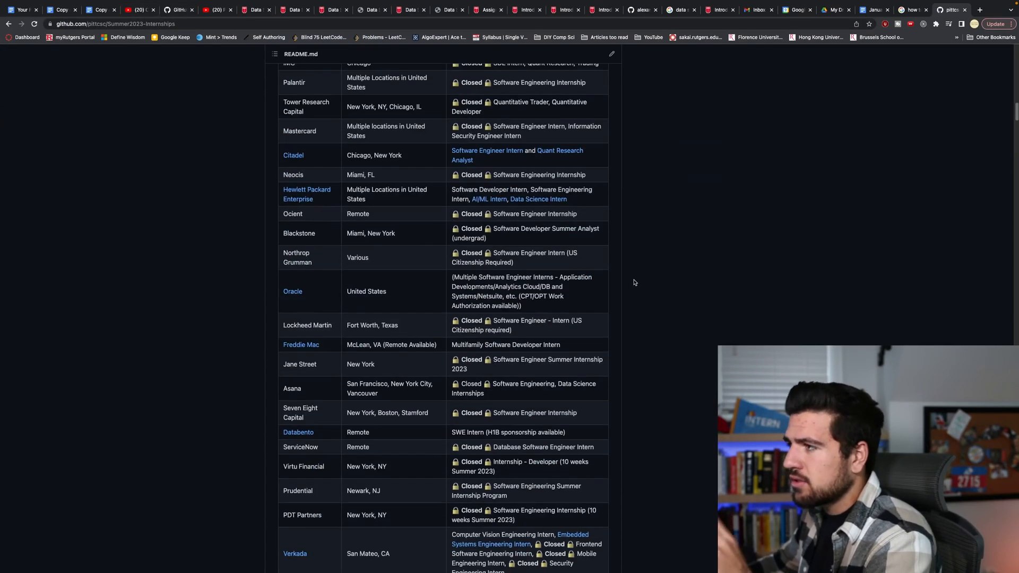
{"action": "scroll", "scroll_direction": "down", "scroll_amount": 3}
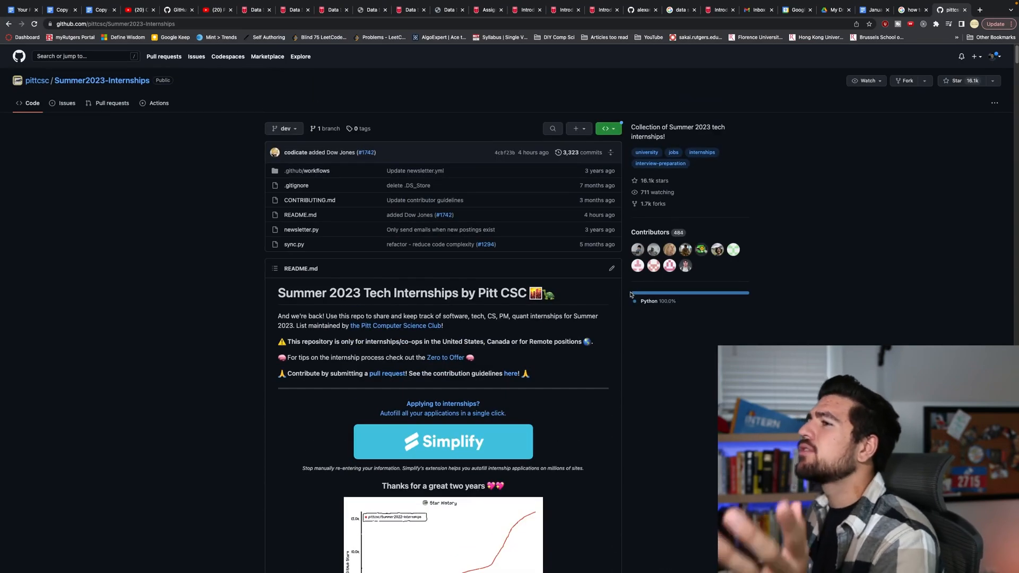
{"action": "left_click", "coordinate": [997, 56]}
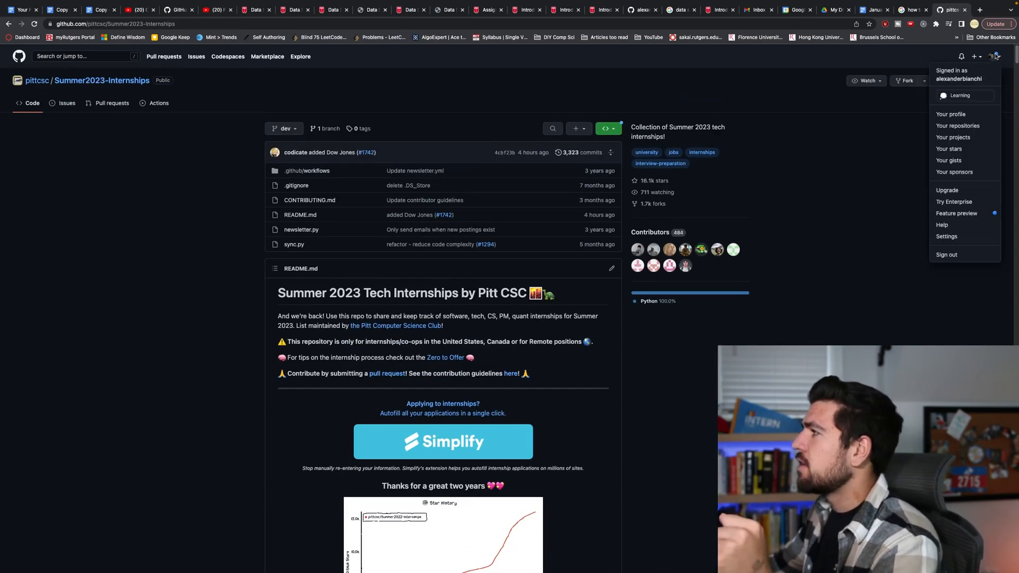
- Show my GitHub profile's list of nine repositories, then start a blank tab
{"action": "left_click", "coordinate": [950, 114]}
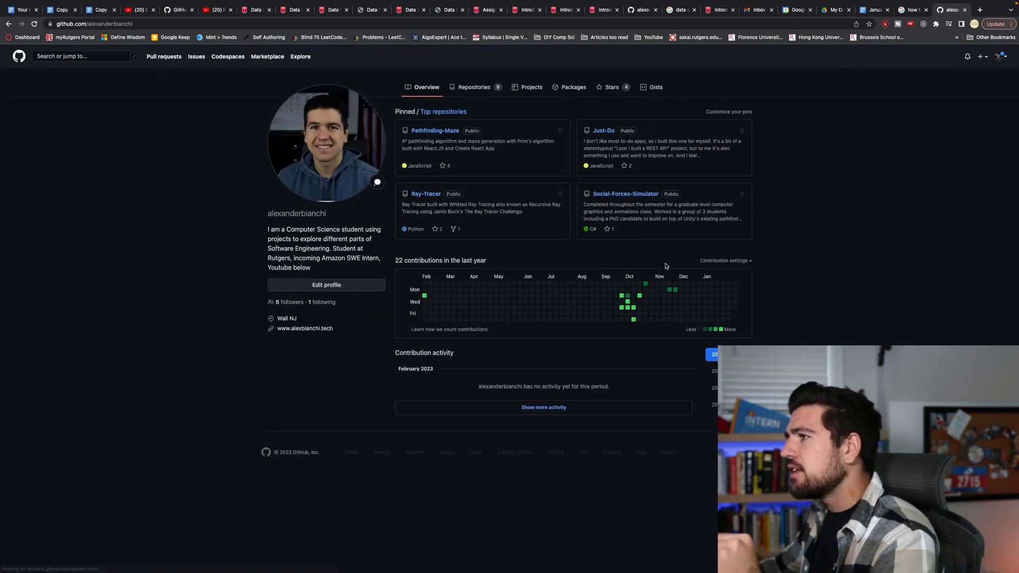
{"action": "left_click", "coordinate": [473, 86]}
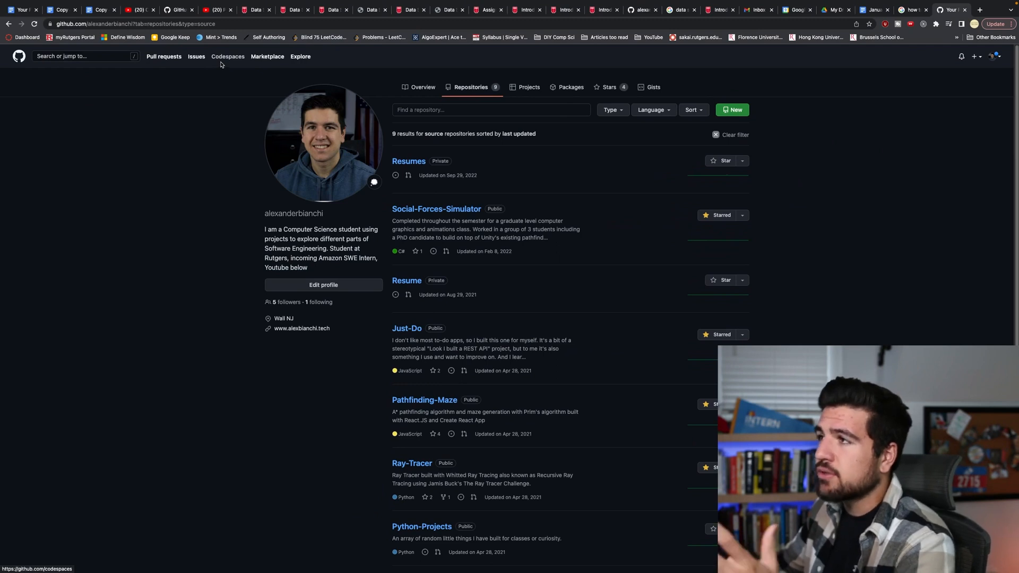
{"action": "left_click", "coordinate": [973, 9]}
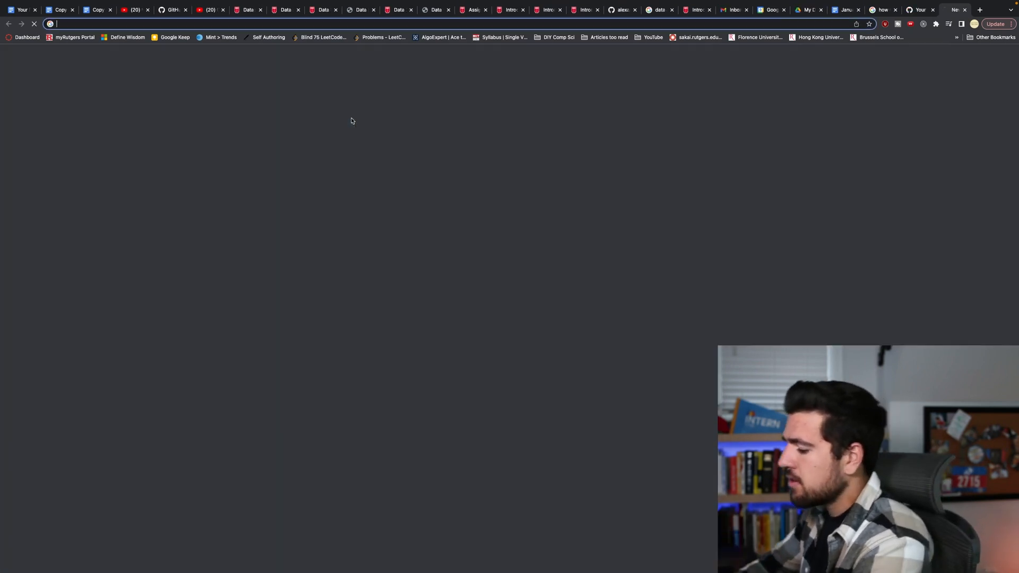
- Go to linkedin.com and review my profile's Featured resume, Activity, Experience and Education sections
{"action": "type", "text": "linkedin.com/in/alexander-bianchi-1803a0198/"}
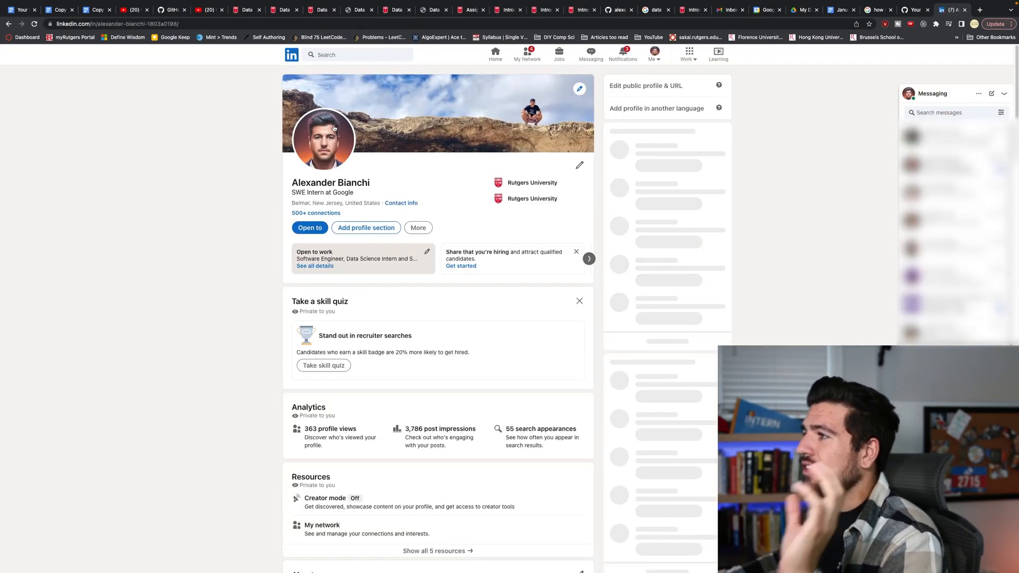
{"action": "scroll", "scroll_direction": "down", "scroll_amount": 3}
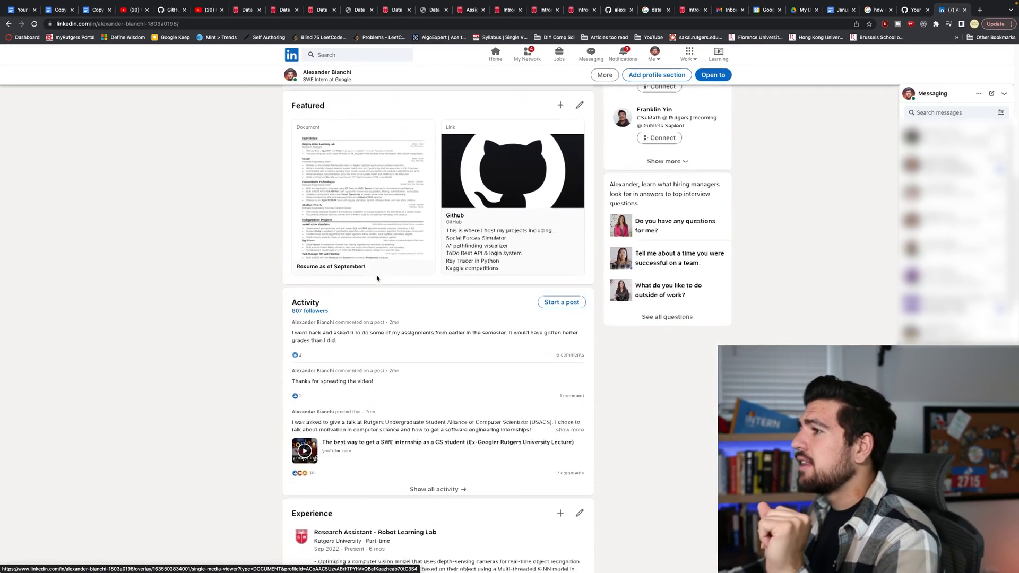
{"action": "scroll", "scroll_direction": "down", "scroll_amount": 3}
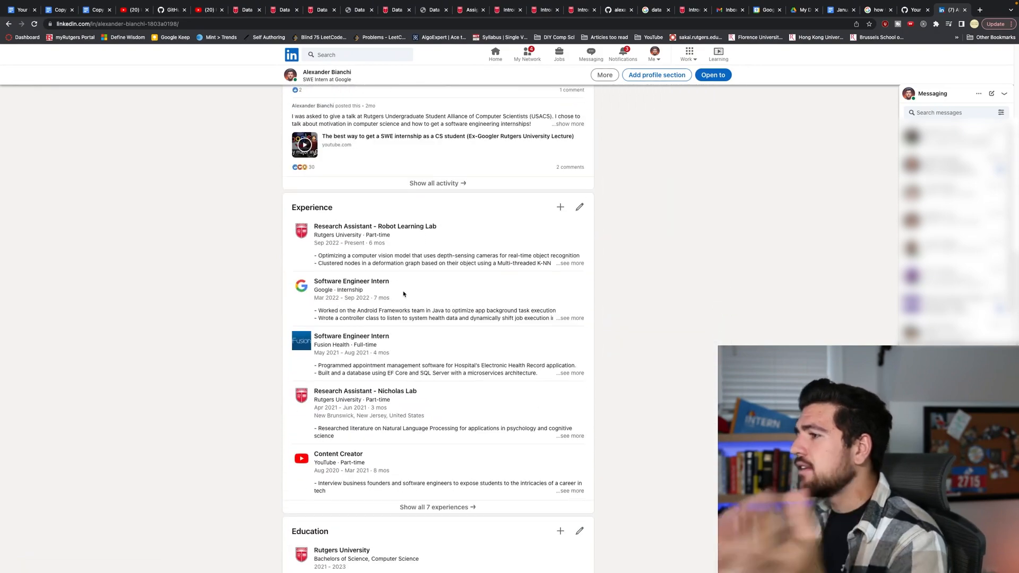
{"action": "scroll", "scroll_direction": "down", "scroll_amount": 3}
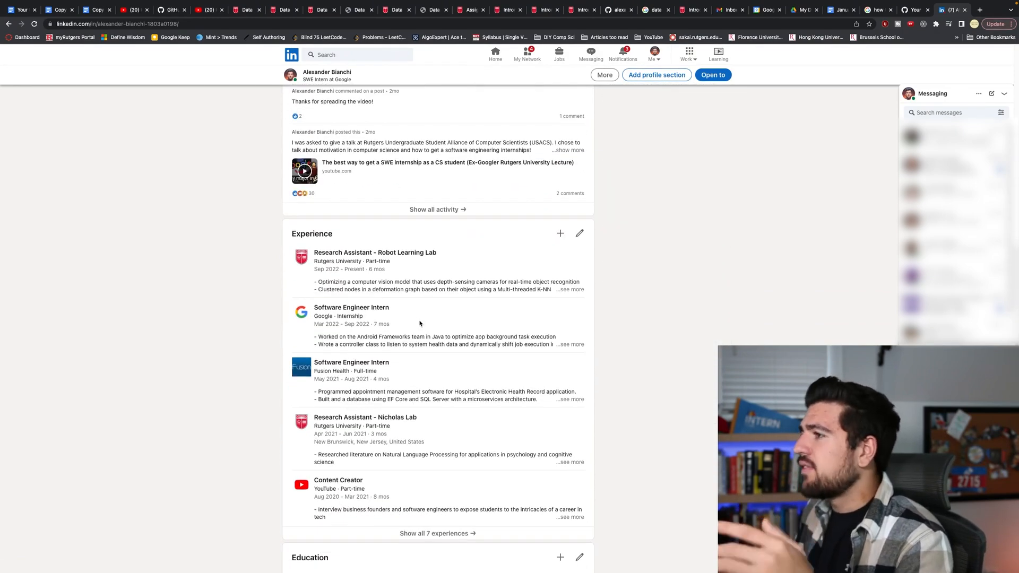
{"action": "scroll", "scroll_direction": "down", "scroll_amount": 3}
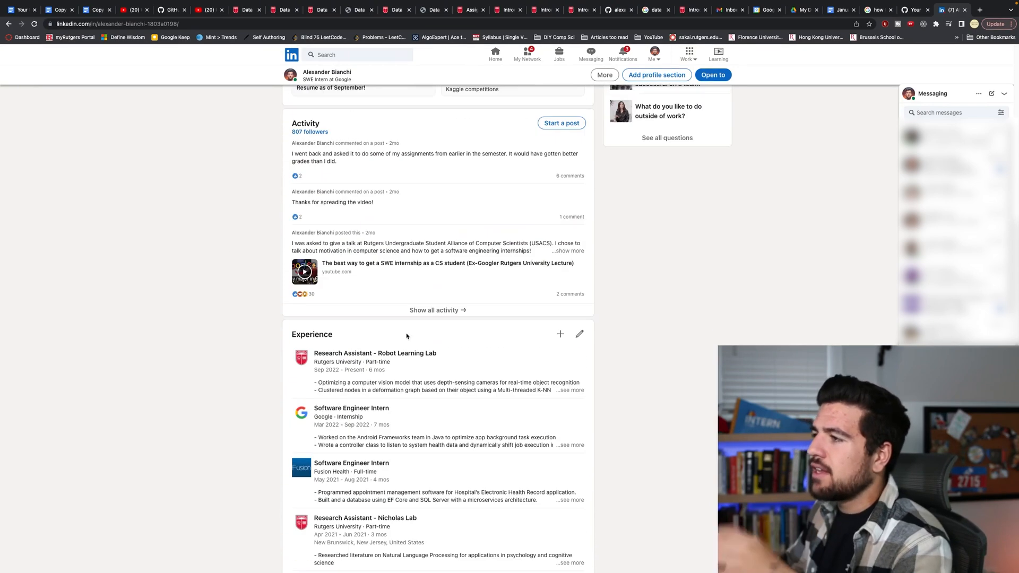
{"action": "scroll", "scroll_direction": "down", "scroll_amount": 3}
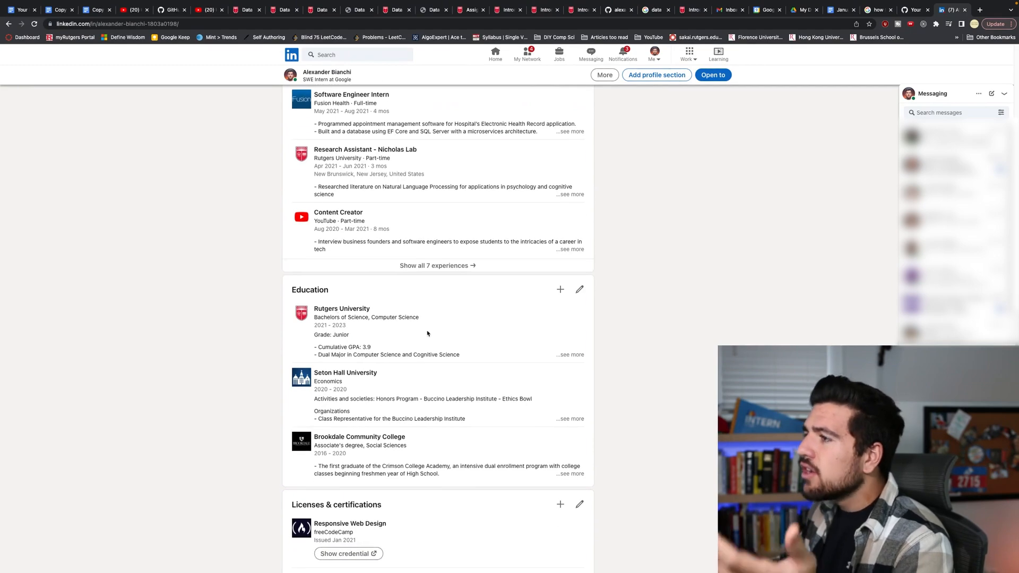
{"action": "scroll", "scroll_direction": "down", "scroll_amount": 3}
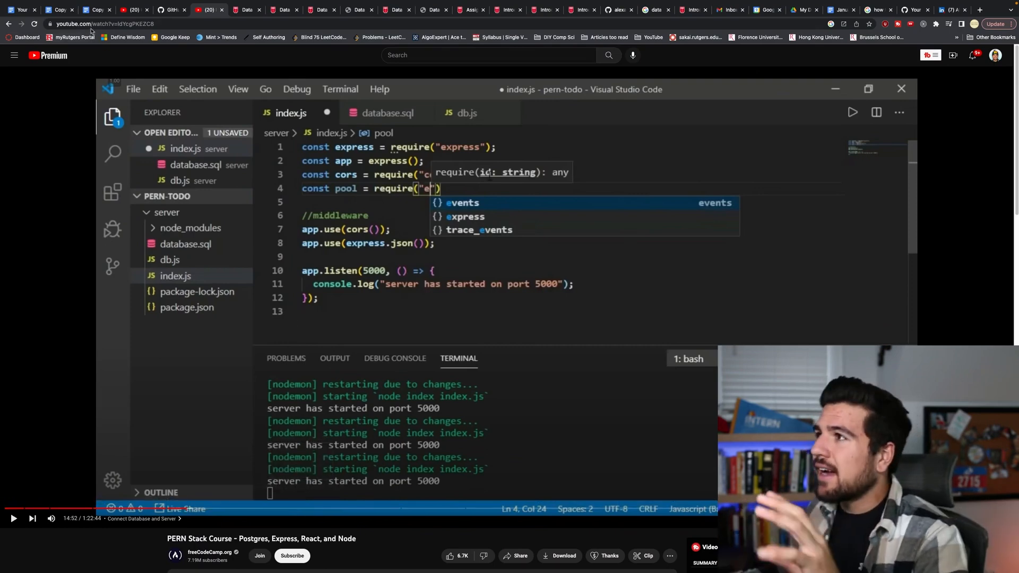
- Return to the Copy of Resume 8 (Letter) Freshman document in Google Docs
{"action": "left_click", "coordinate": [95, 10]}
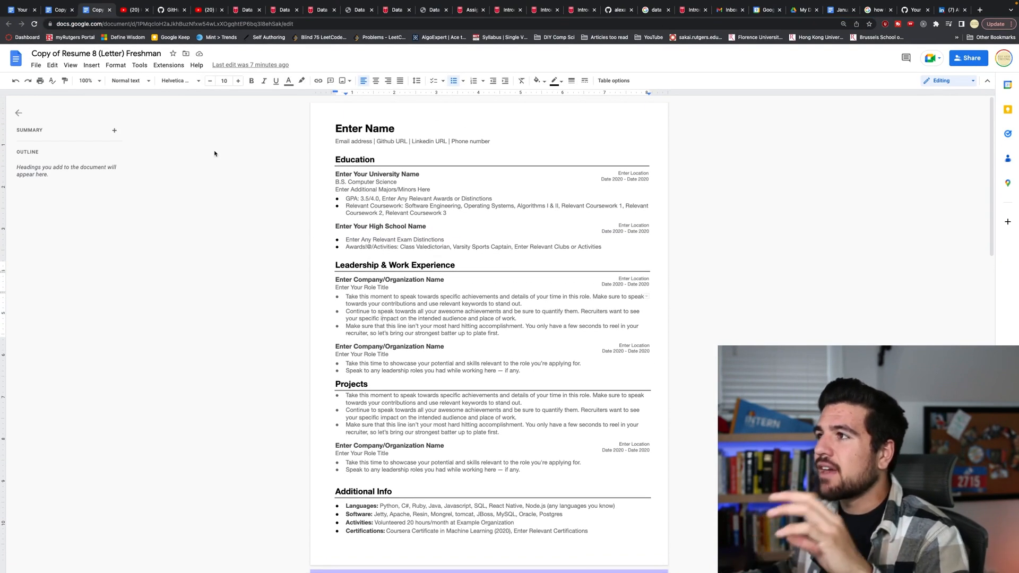
{"action": "mouse_move", "coordinate": [512, 327]}
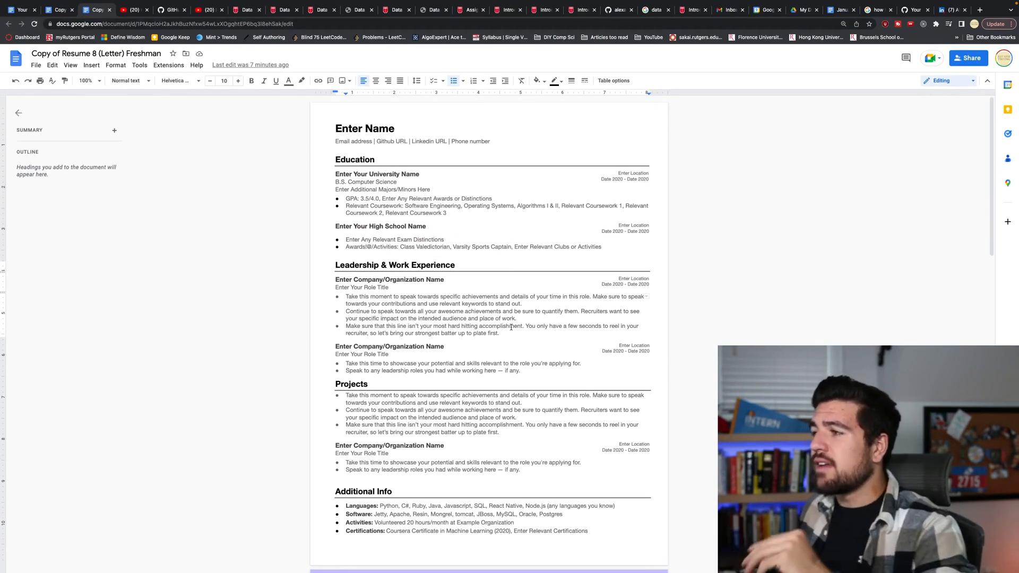